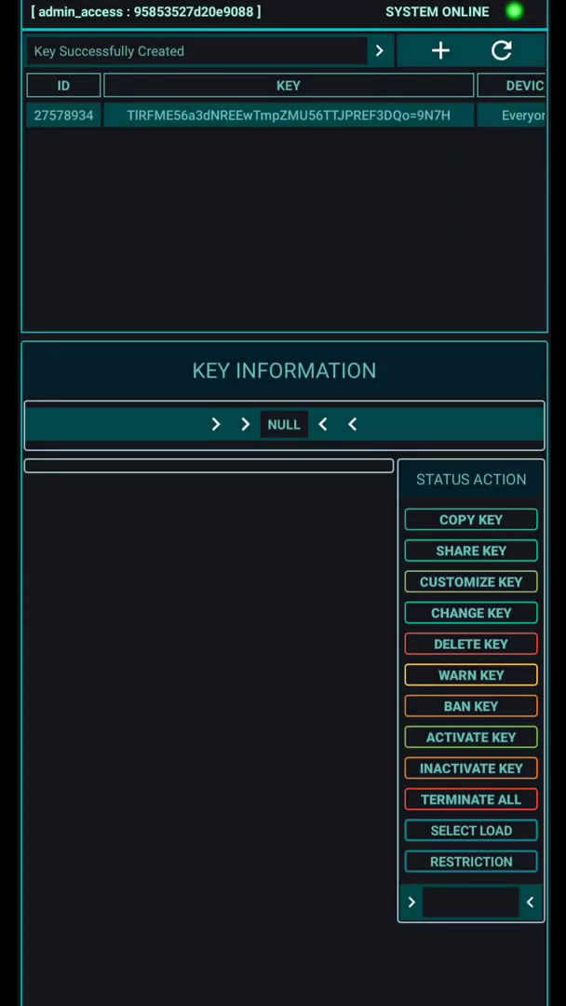
- Add a new private key with an expiry of 30 days
{"action": "left_click", "coordinate": [440, 50]}
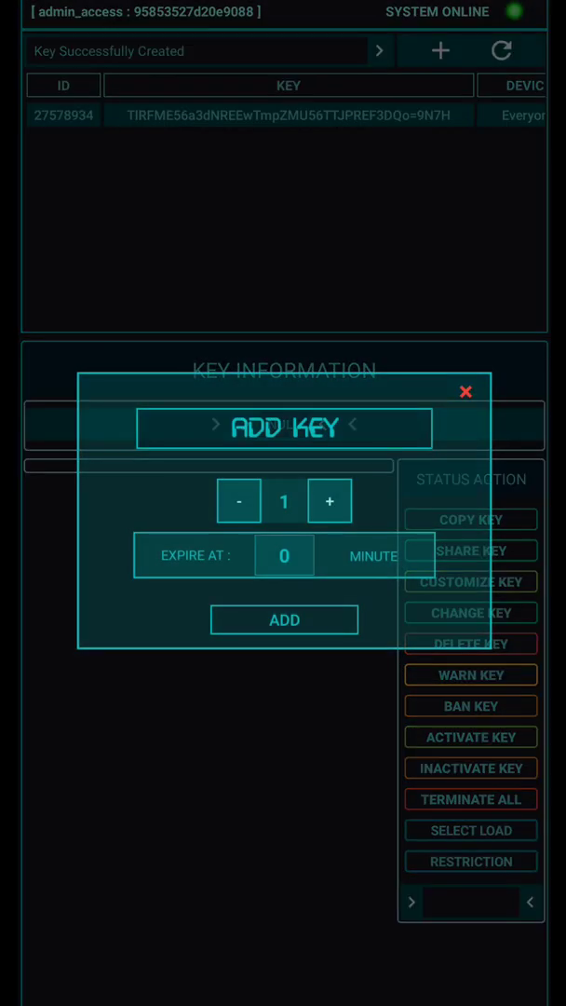
{"action": "left_click", "coordinate": [284, 555]}
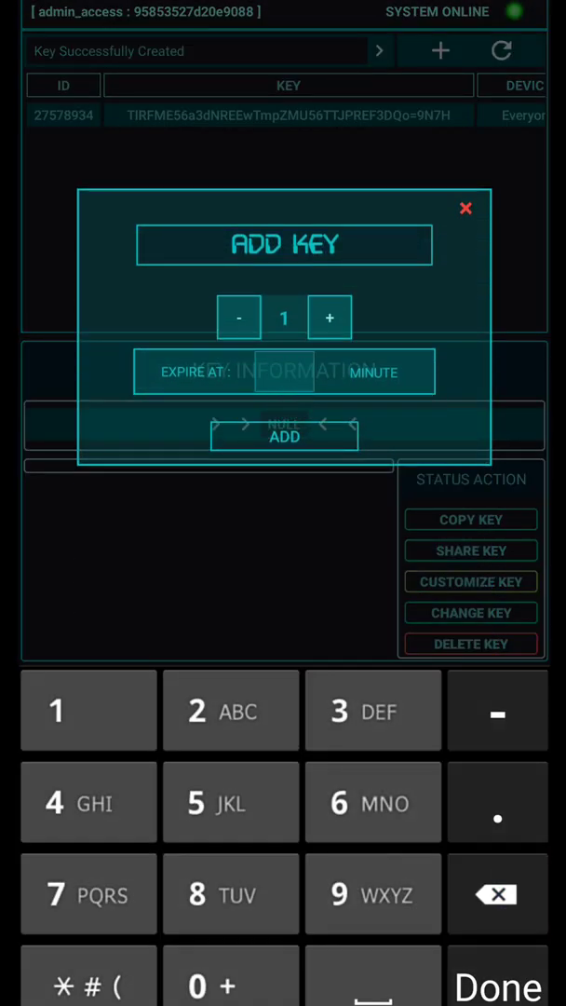
{"action": "left_click", "coordinate": [371, 371]}
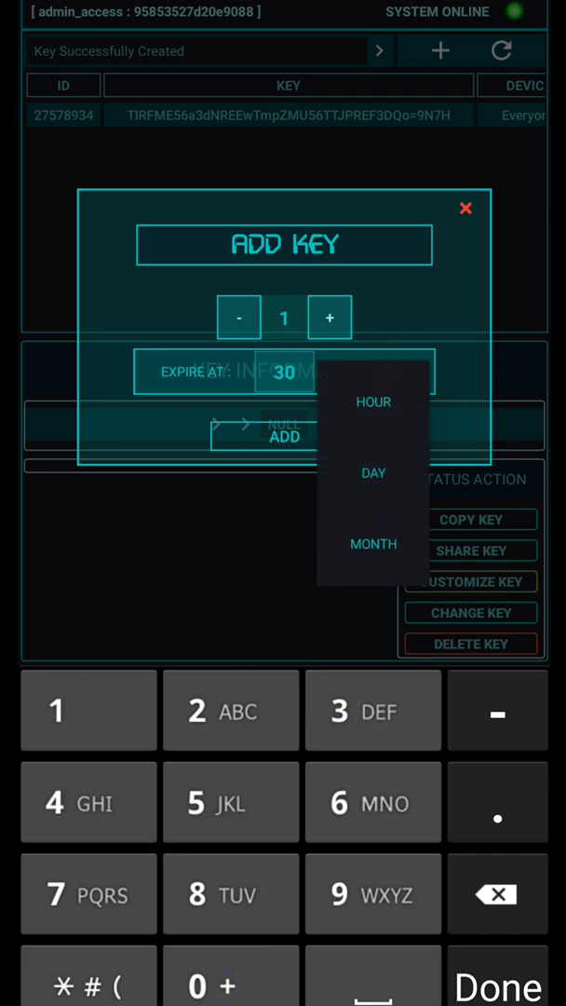
{"action": "left_click", "coordinate": [284, 436]}
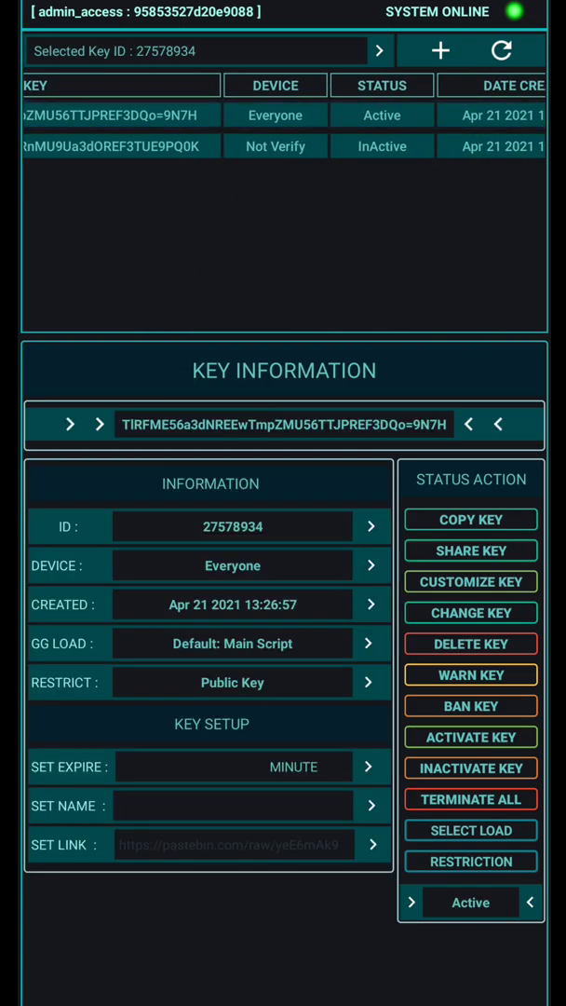
- Delete public key 27578934, then select private key 13025881 and share it
{"action": "left_click", "coordinate": [471, 644]}
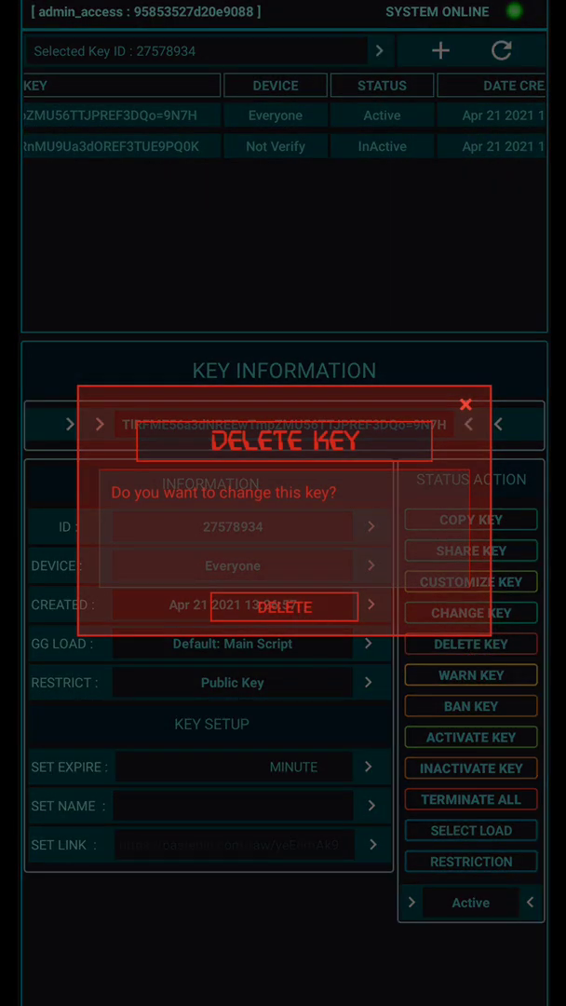
{"action": "left_click", "coordinate": [285, 607]}
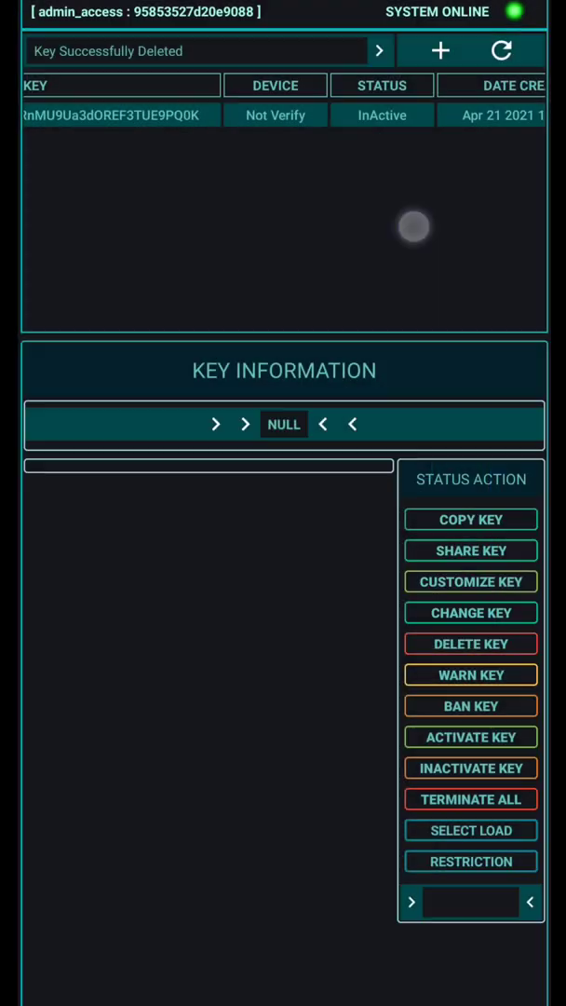
{"action": "left_click", "coordinate": [120, 115]}
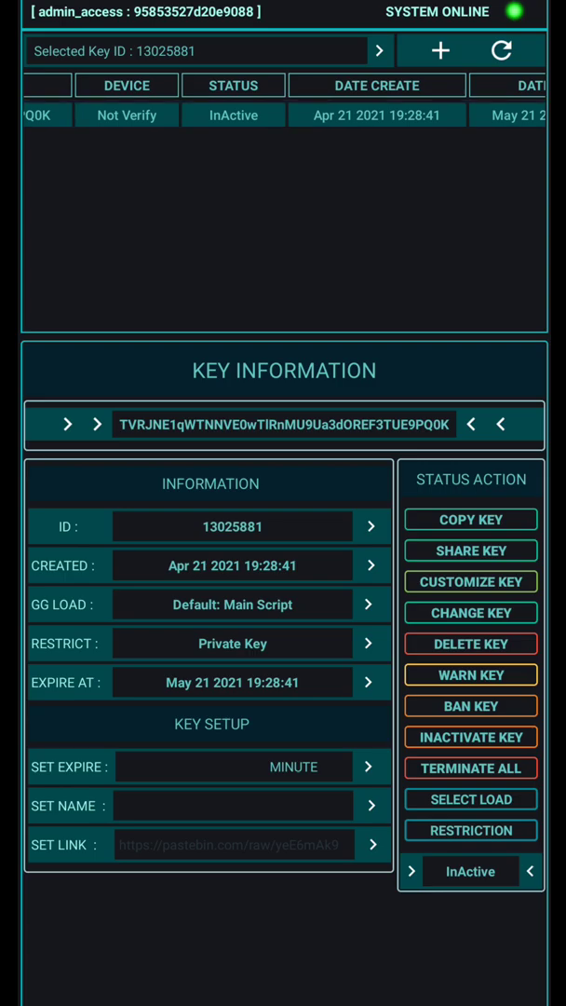
{"action": "left_click", "coordinate": [471, 550]}
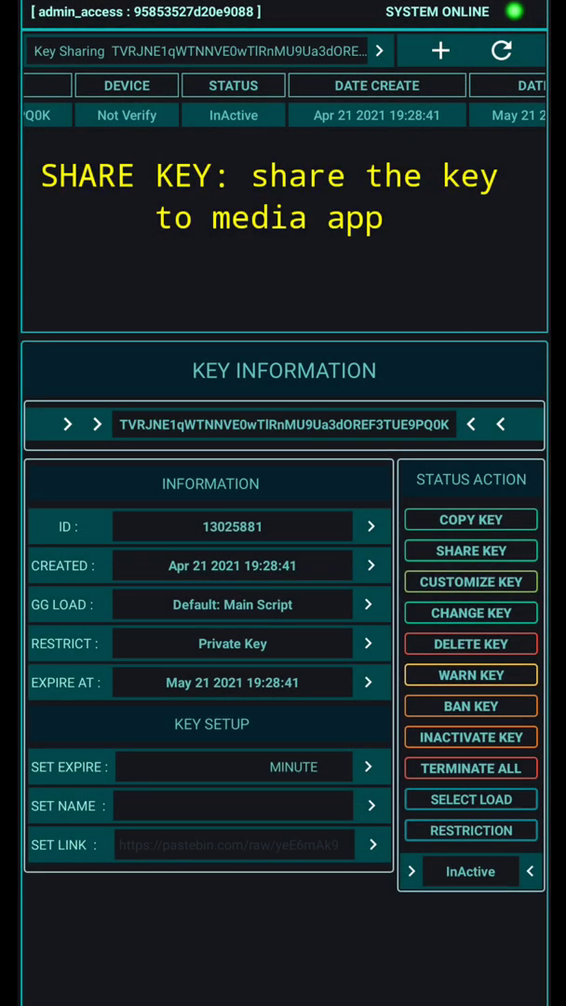
- Send the private key through Telegram to a selected chat
{"action": "left_click", "coordinate": [471, 551]}
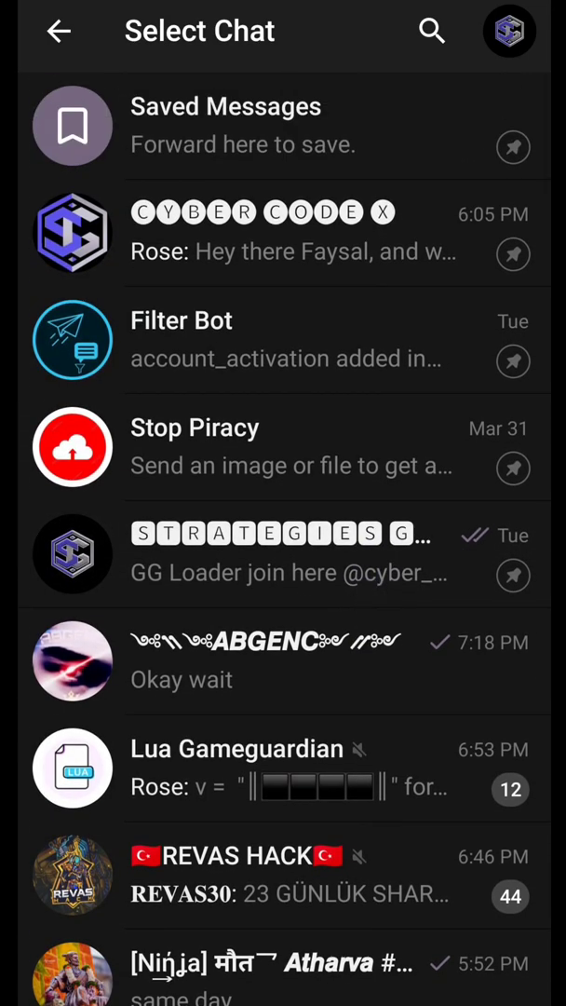
{"action": "left_click", "coordinate": [279, 126]}
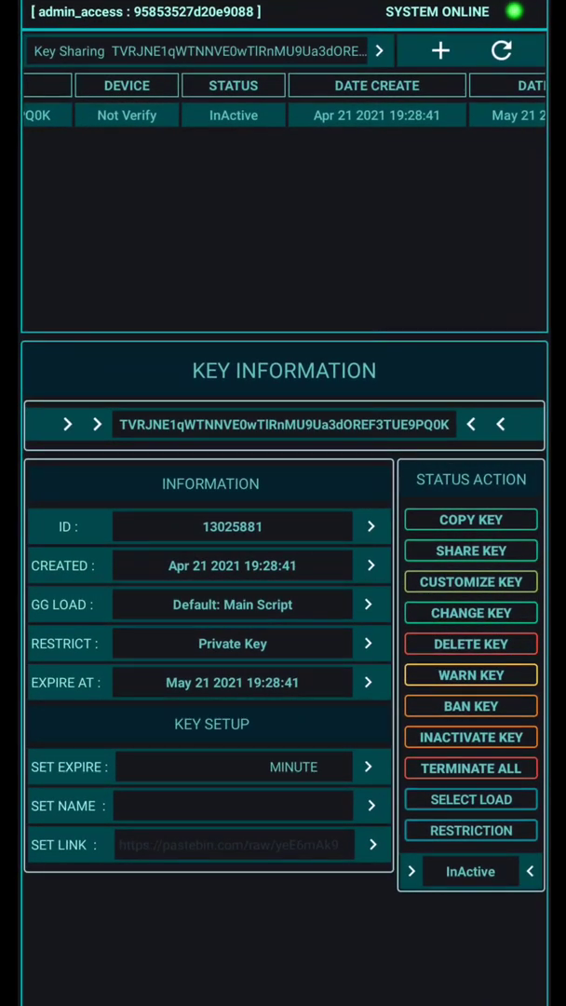
- Generate a new key string for private key 13025881 via Customize Key
{"action": "left_click", "coordinate": [470, 581]}
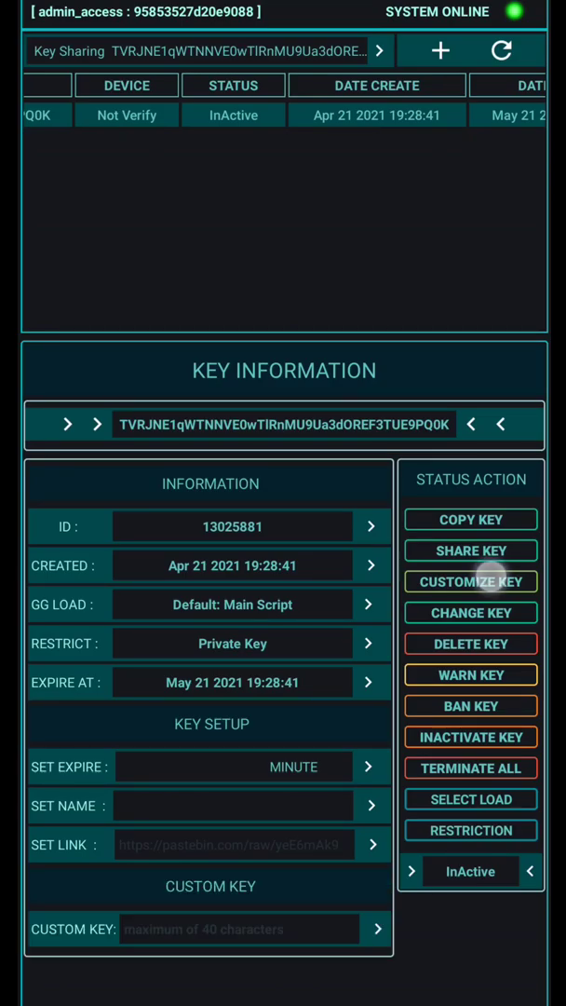
{"action": "left_click", "coordinate": [472, 613]}
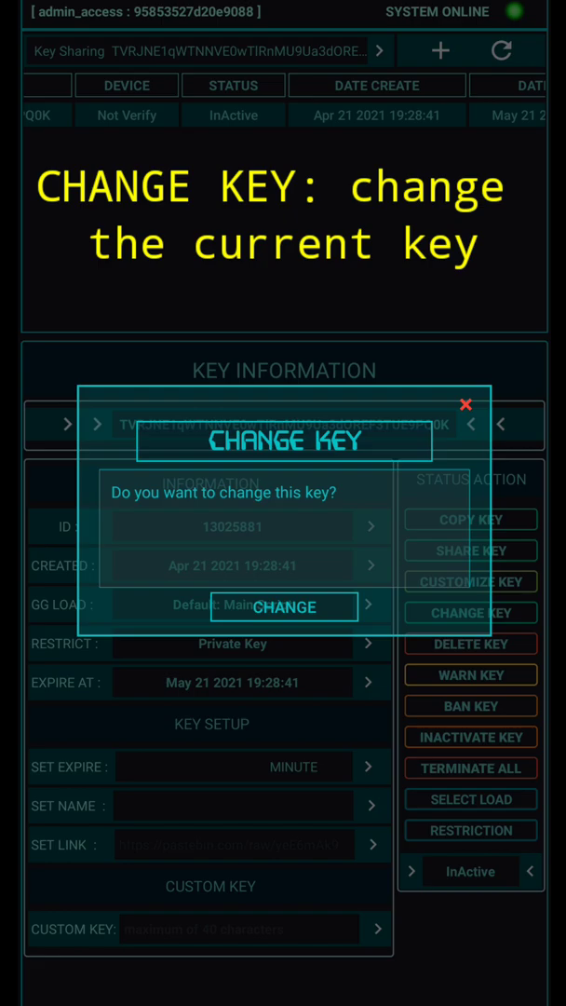
{"action": "left_click", "coordinate": [465, 404]}
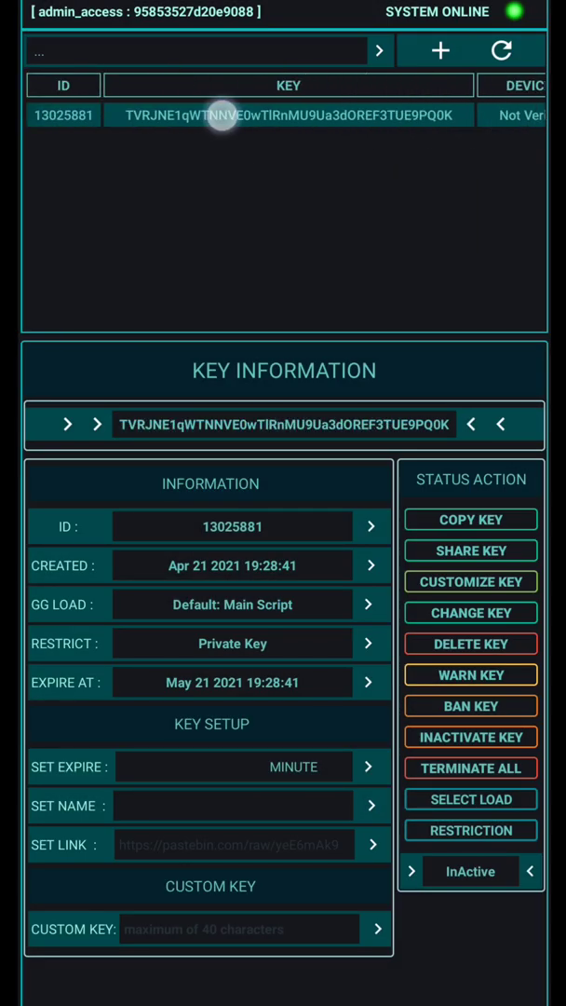
{"action": "left_click", "coordinate": [471, 550]}
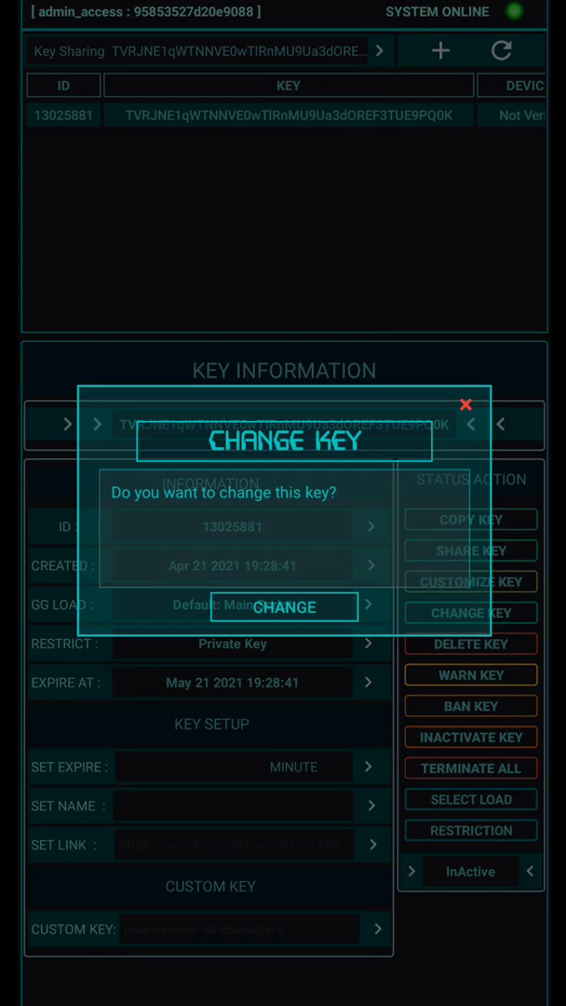
{"action": "left_click", "coordinate": [284, 606]}
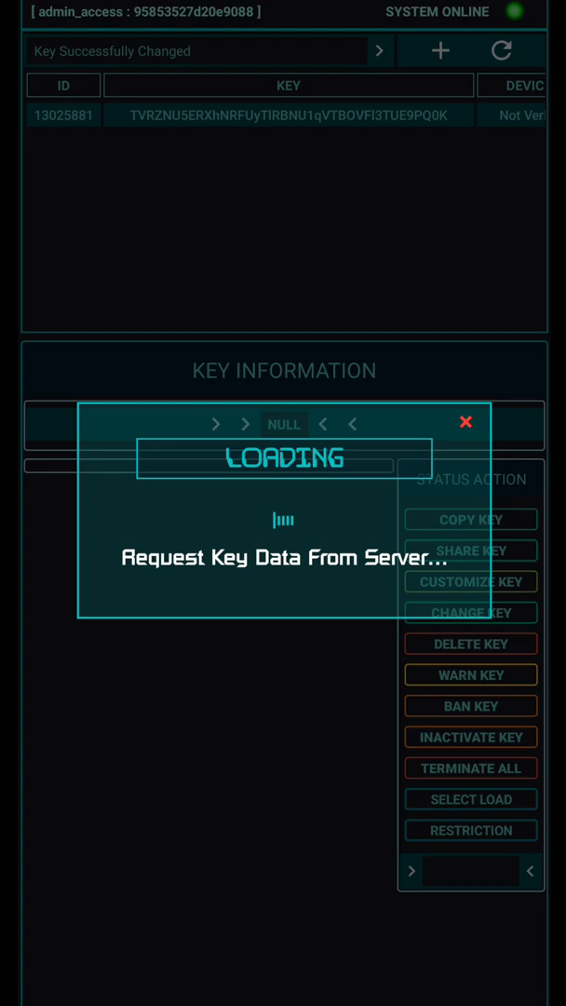
- Select the changed key and delete it, leaving the panel with no key
{"action": "left_click", "coordinate": [289, 114]}
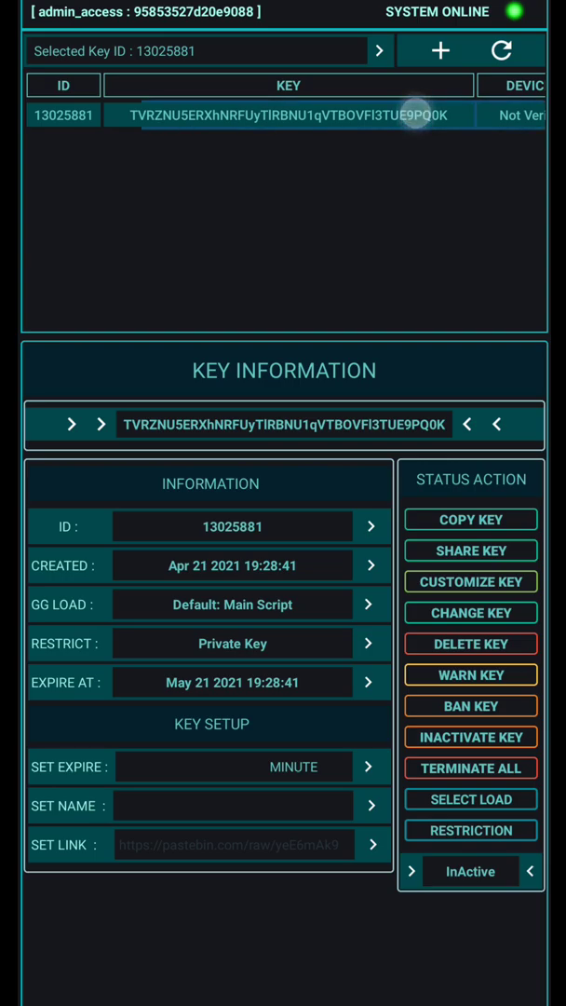
{"action": "left_click", "coordinate": [472, 644]}
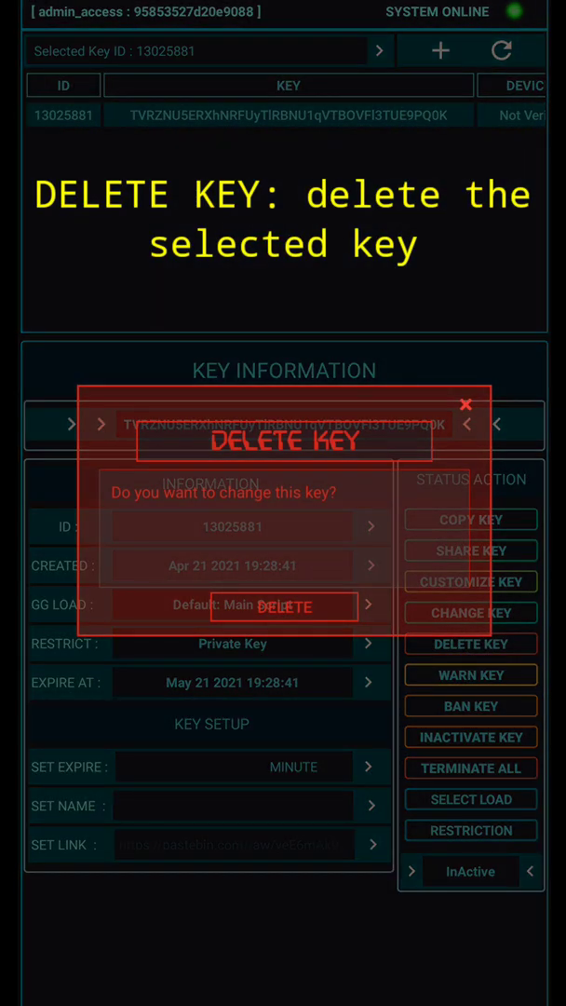
{"action": "left_click", "coordinate": [285, 605]}
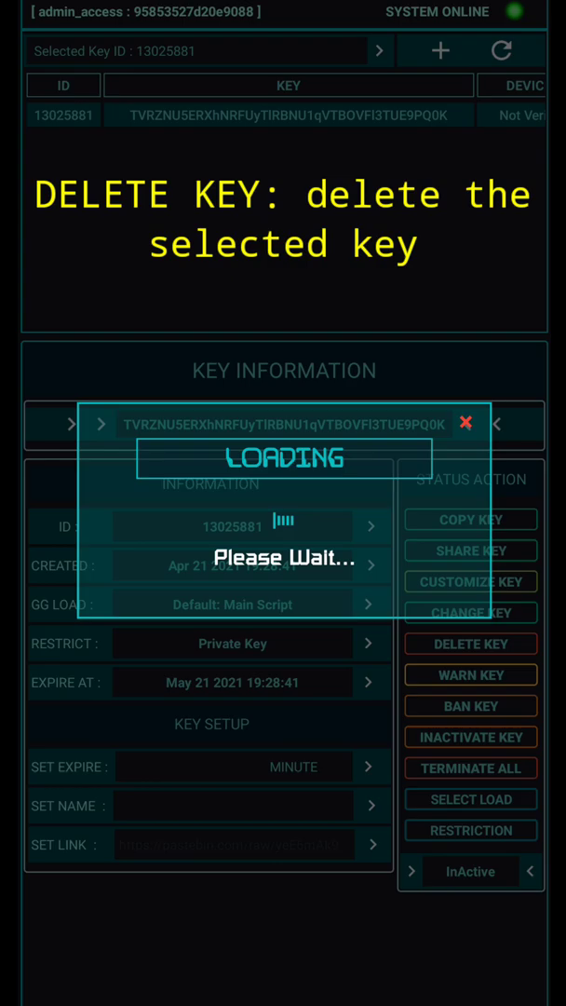
{"action": "left_click", "coordinate": [472, 643]}
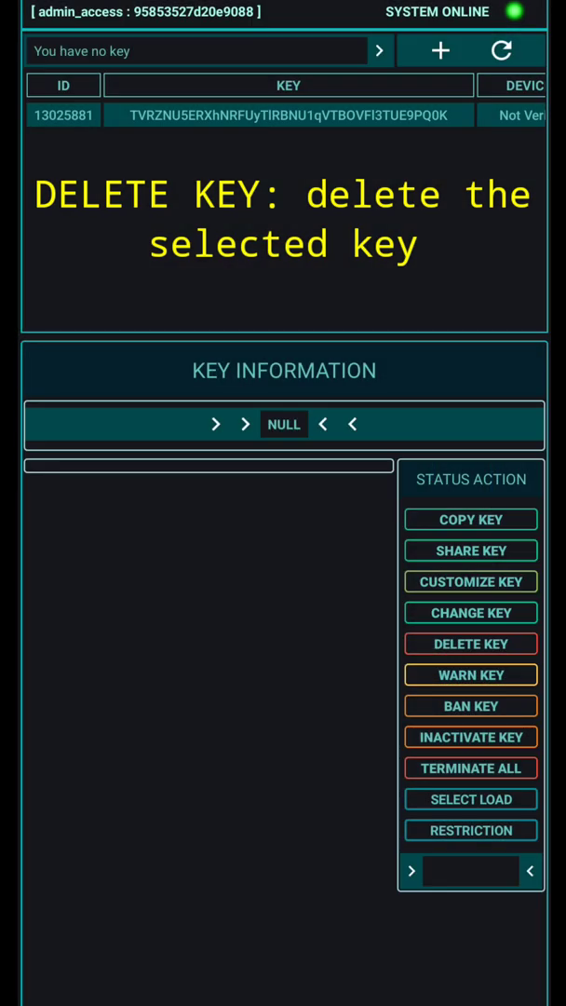
{"action": "left_click", "coordinate": [289, 116]}
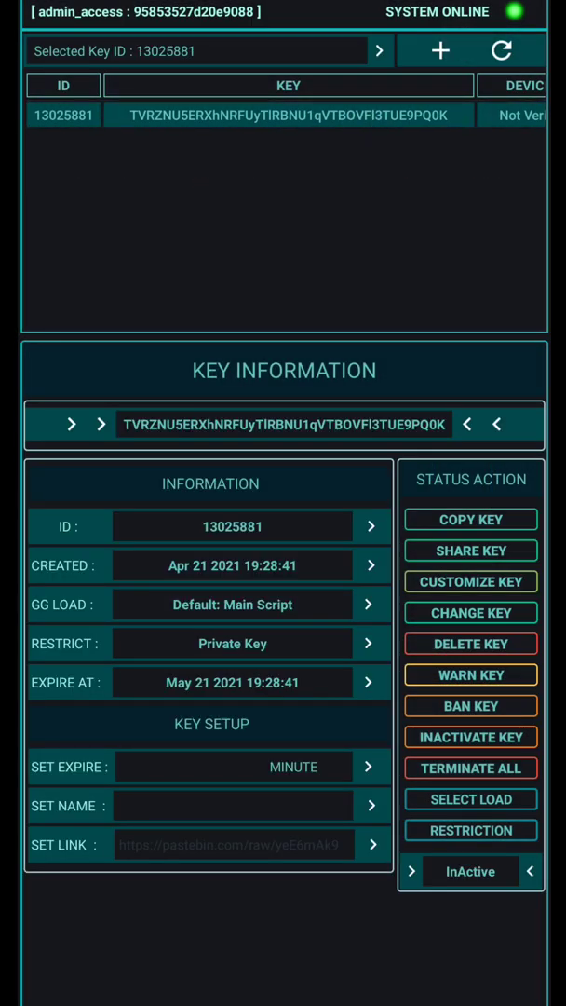
{"action": "left_click", "coordinate": [441, 51]}
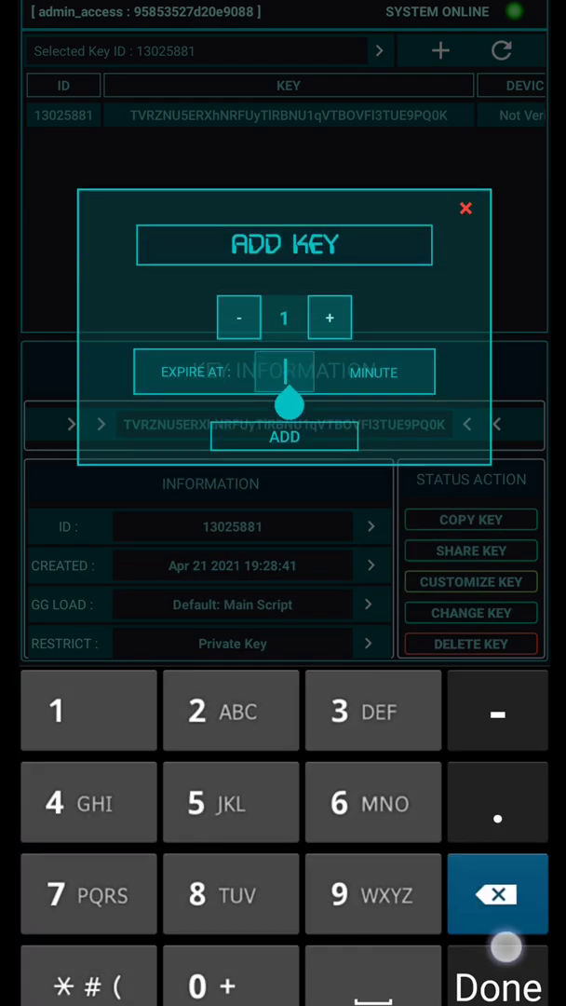
{"action": "left_click", "coordinate": [284, 436]}
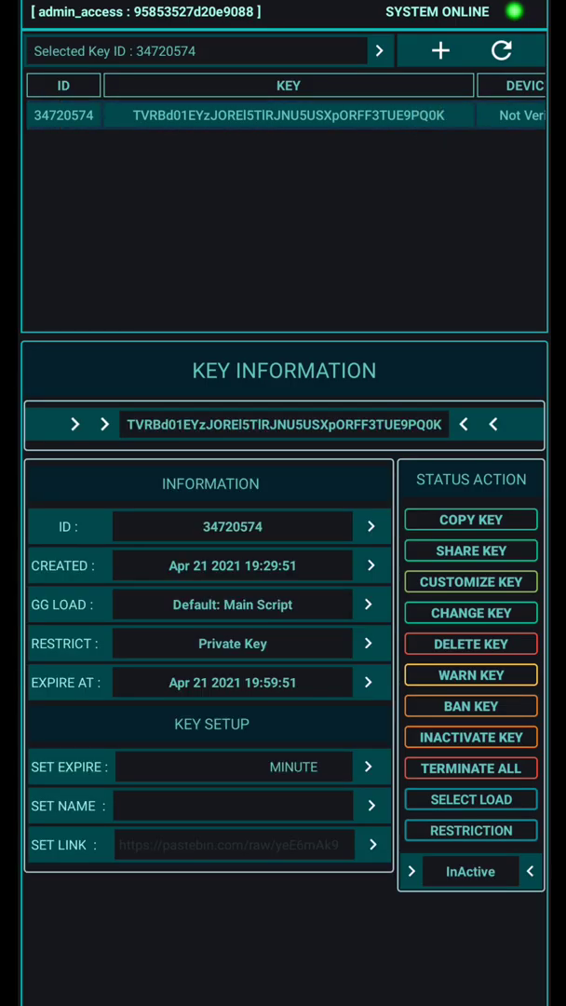
{"action": "left_click", "coordinate": [470, 674]}
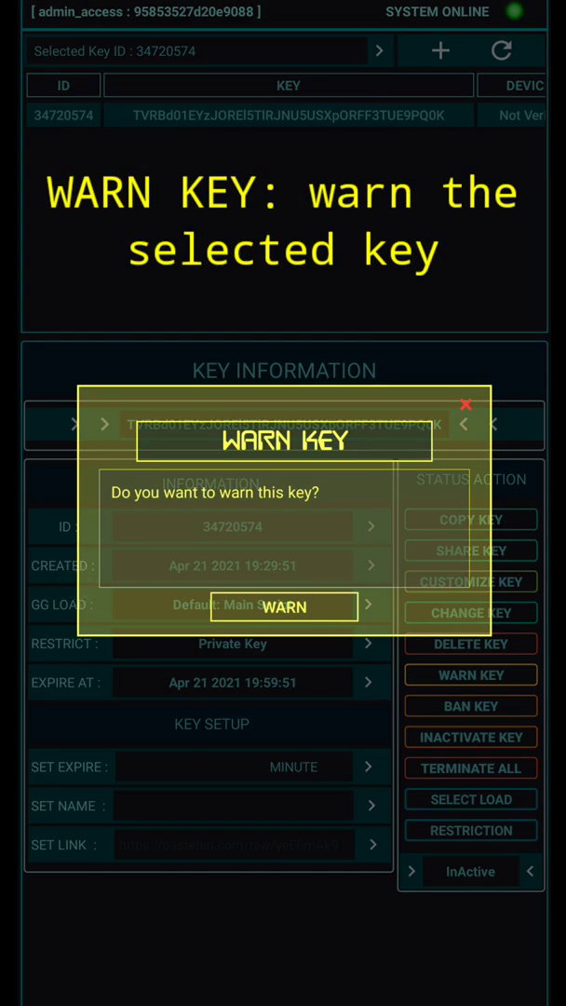
{"action": "left_click", "coordinate": [285, 607]}
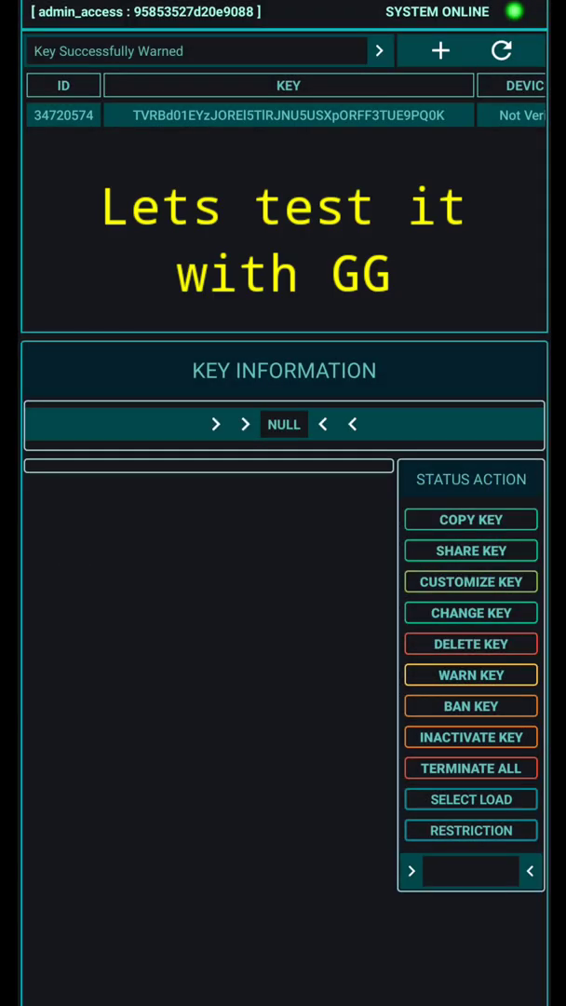
{"action": "left_click", "coordinate": [288, 114]}
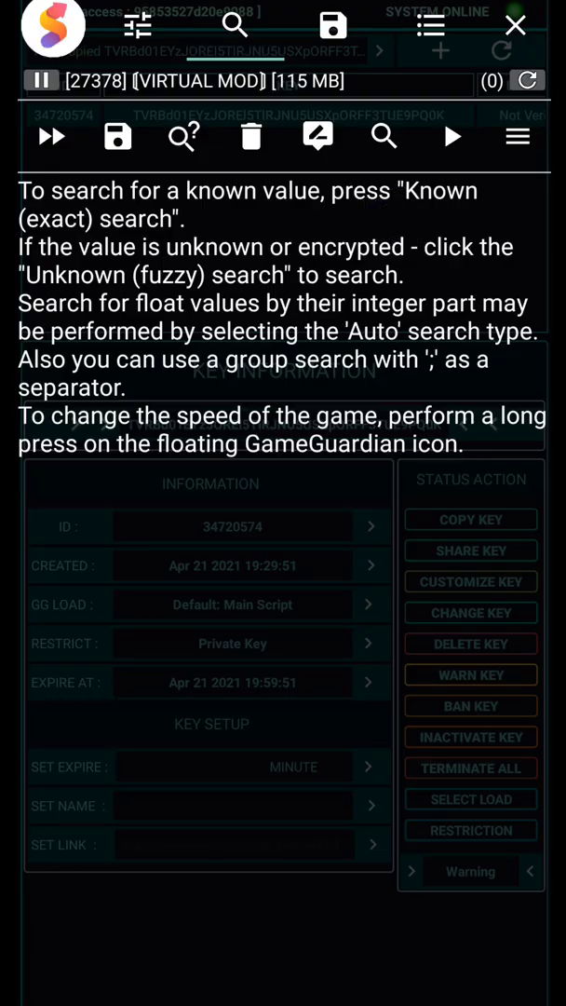
{"action": "left_click", "coordinate": [470, 520]}
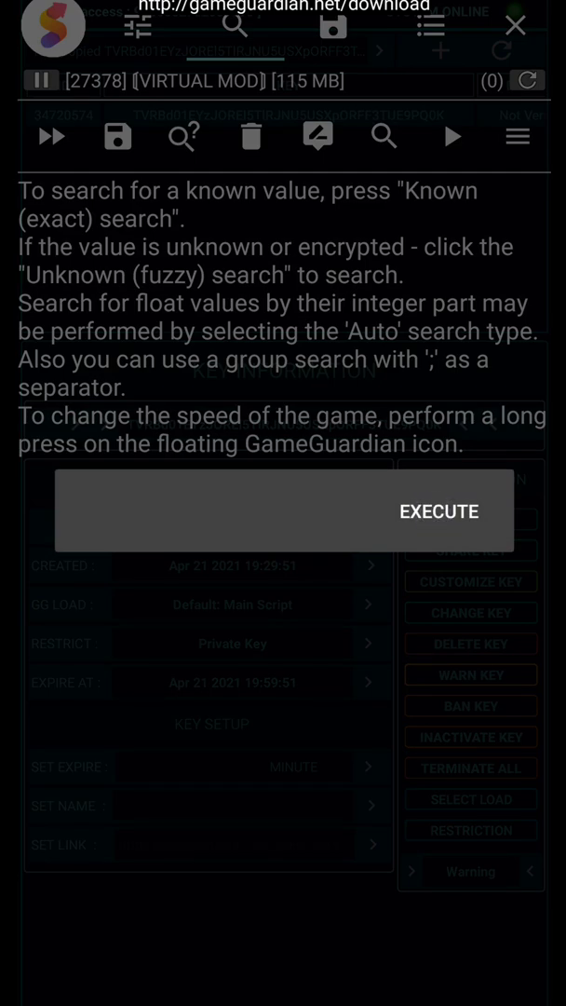
{"action": "left_click", "coordinate": [439, 510]}
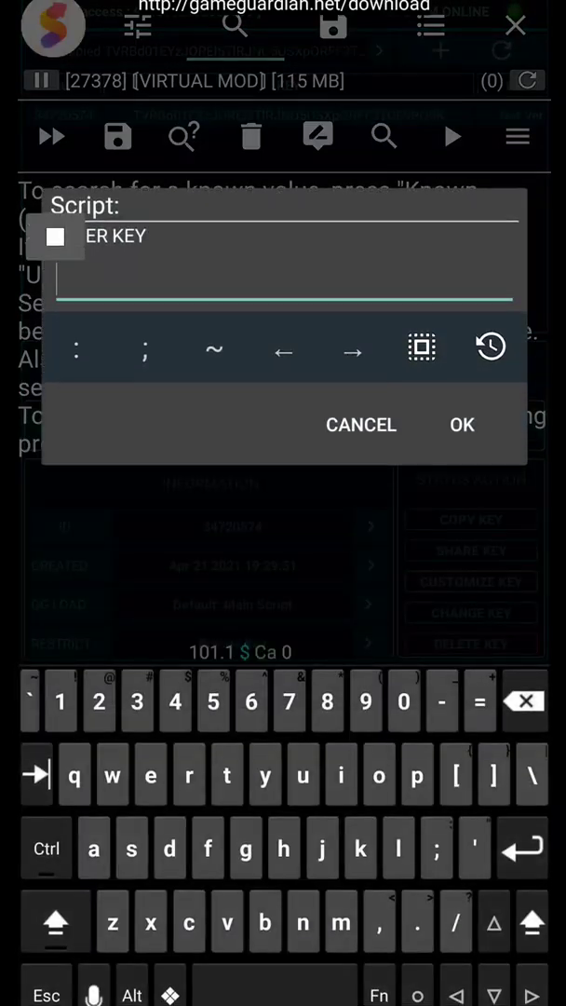
{"action": "left_click", "coordinate": [463, 424]}
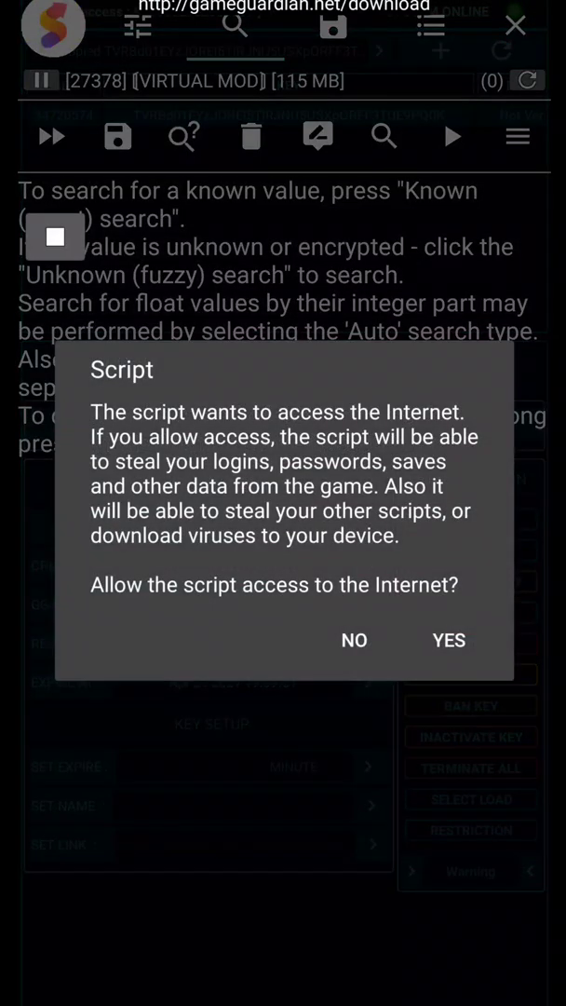
{"action": "left_click", "coordinate": [448, 640]}
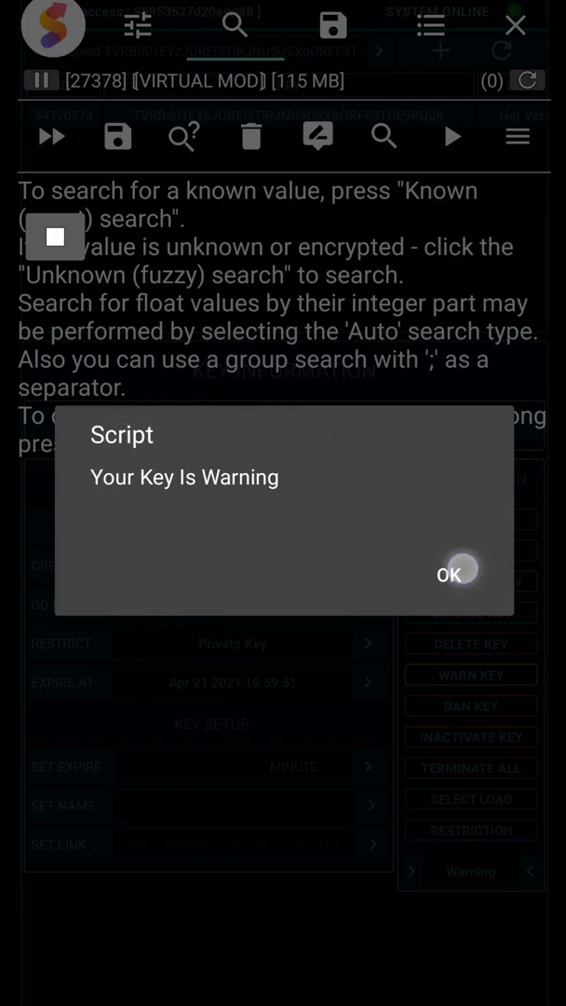
{"action": "left_click", "coordinate": [451, 575]}
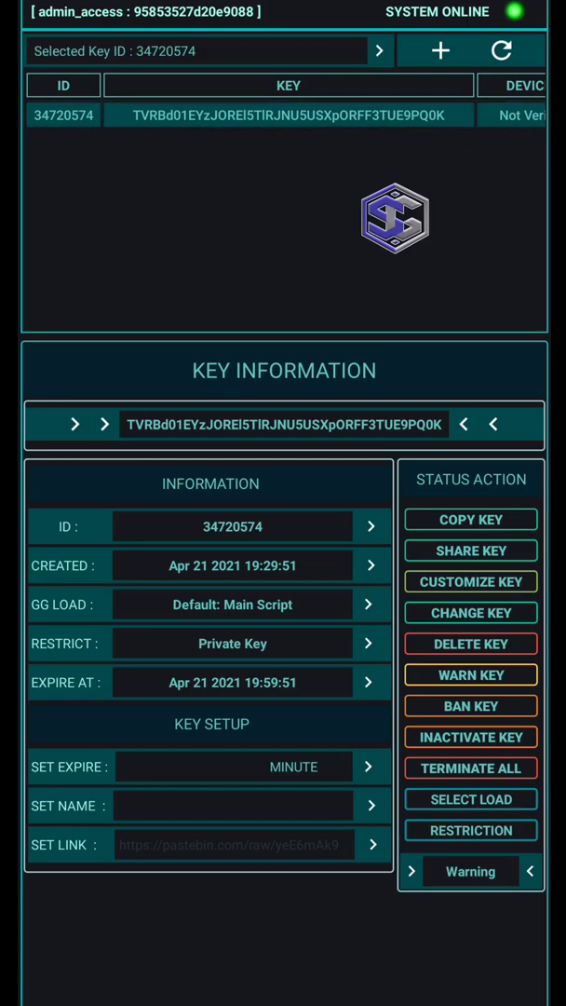
- Ban key 34720574 and confirm with BAN
{"action": "left_click", "coordinate": [470, 705]}
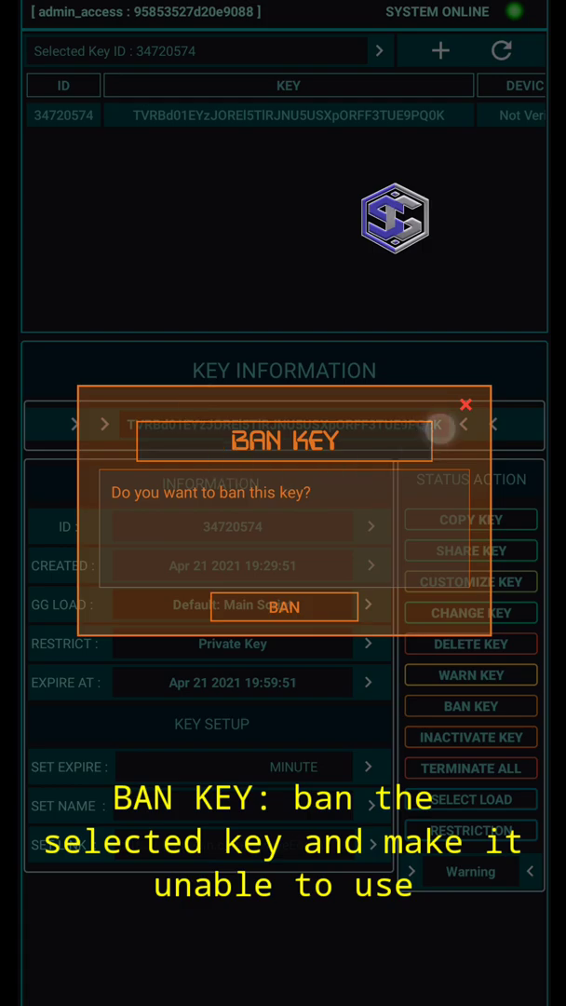
{"action": "left_click", "coordinate": [284, 606]}
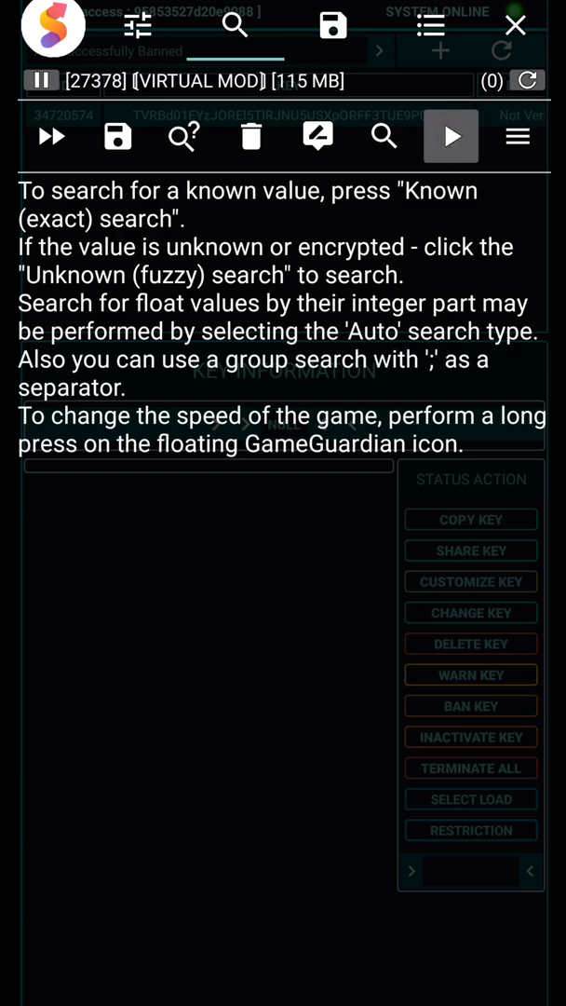
{"action": "left_click", "coordinate": [450, 136]}
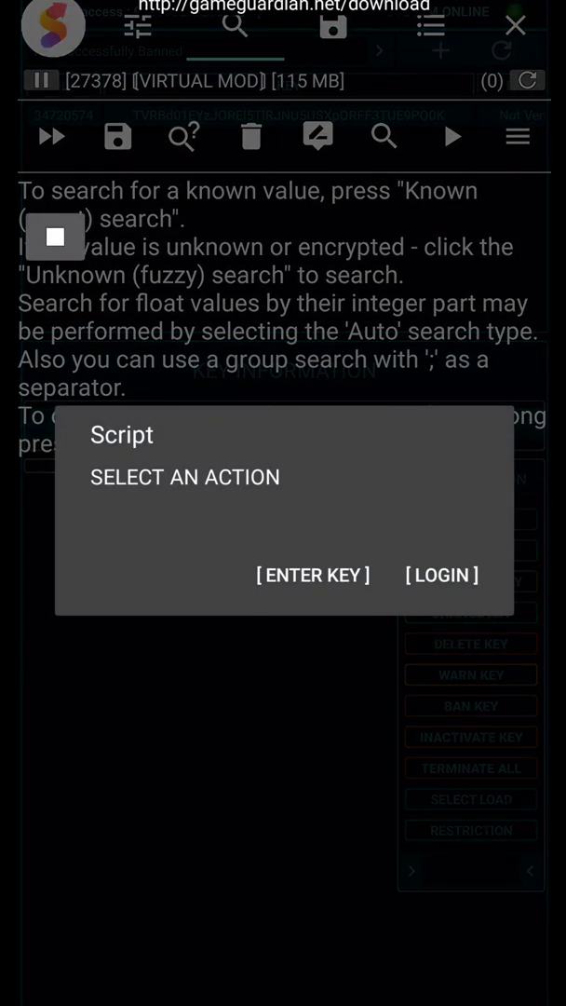
{"action": "left_click", "coordinate": [313, 575]}
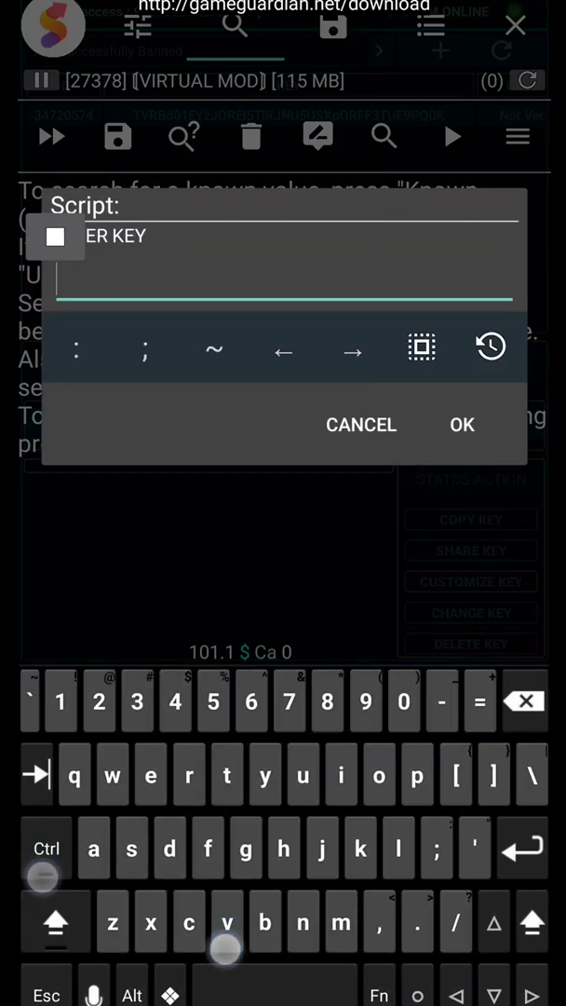
{"action": "left_click", "coordinate": [462, 425]}
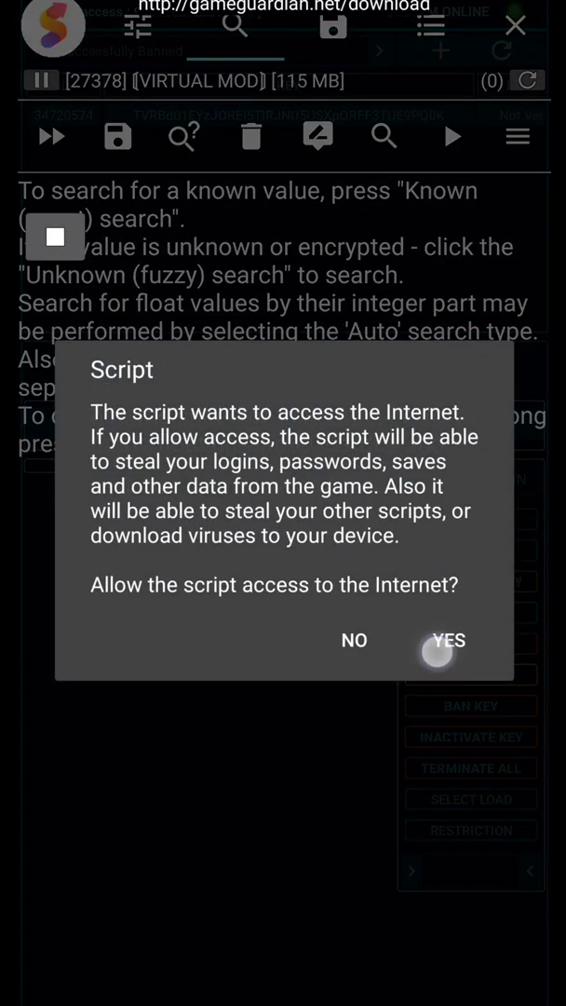
{"action": "left_click", "coordinate": [447, 640]}
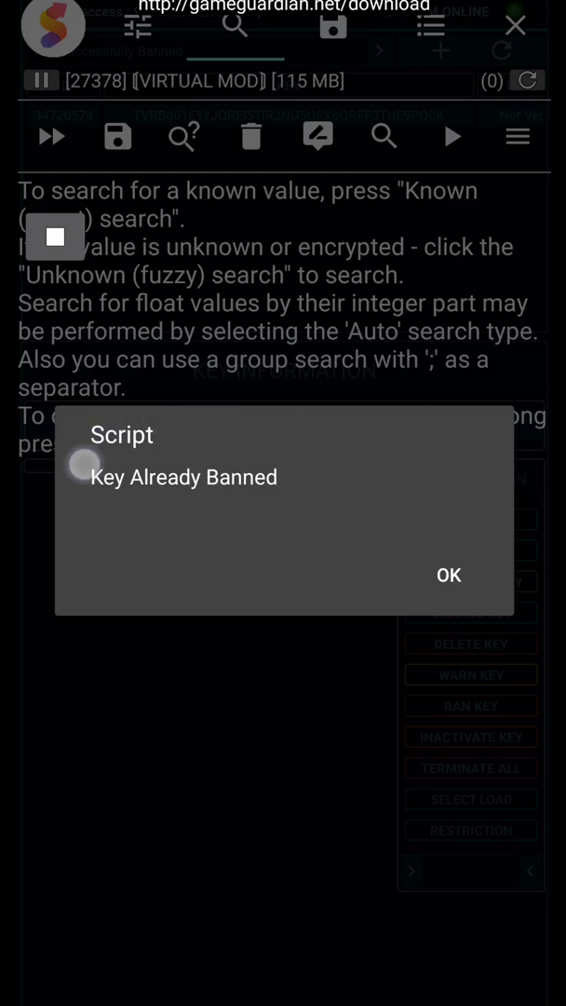
{"action": "left_click", "coordinate": [449, 575]}
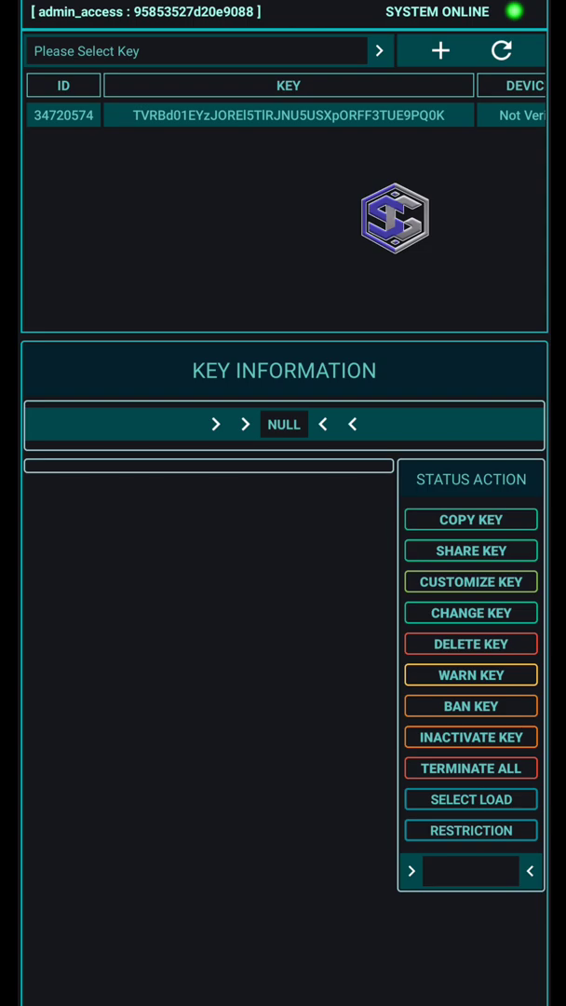
- Set key 34720574 to inactive and confirm with YES
{"action": "left_click", "coordinate": [470, 737]}
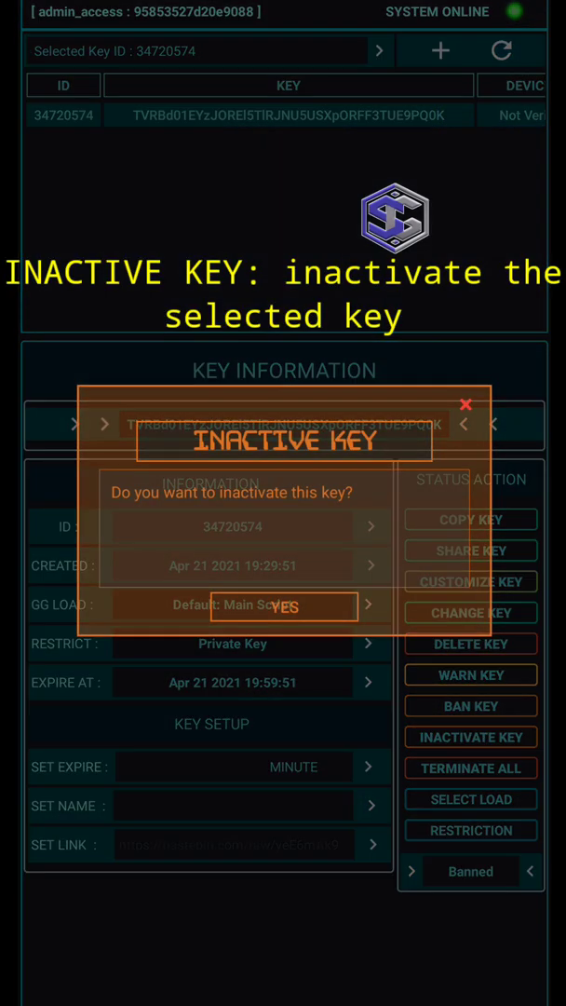
{"action": "left_click", "coordinate": [284, 605]}
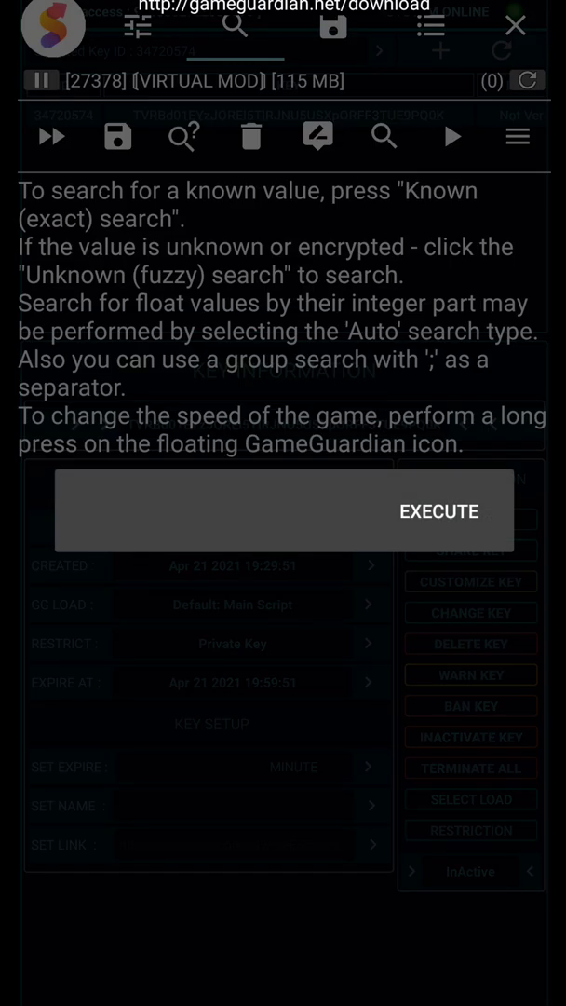
- Run the login script with the inactive key, dismissing HELLO WORLD LOAD 4 and Script ended
{"action": "left_click", "coordinate": [439, 511]}
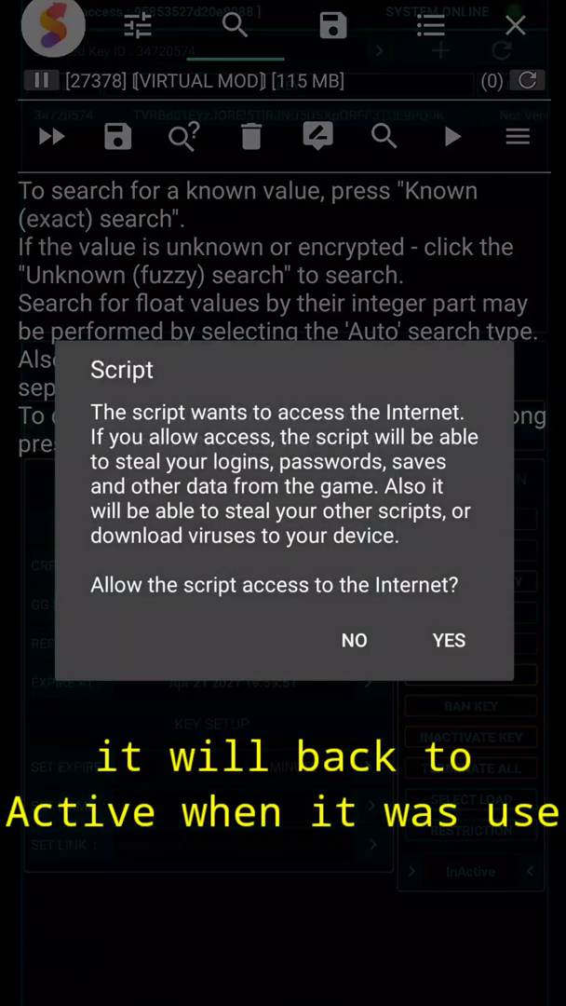
{"action": "left_click", "coordinate": [448, 640]}
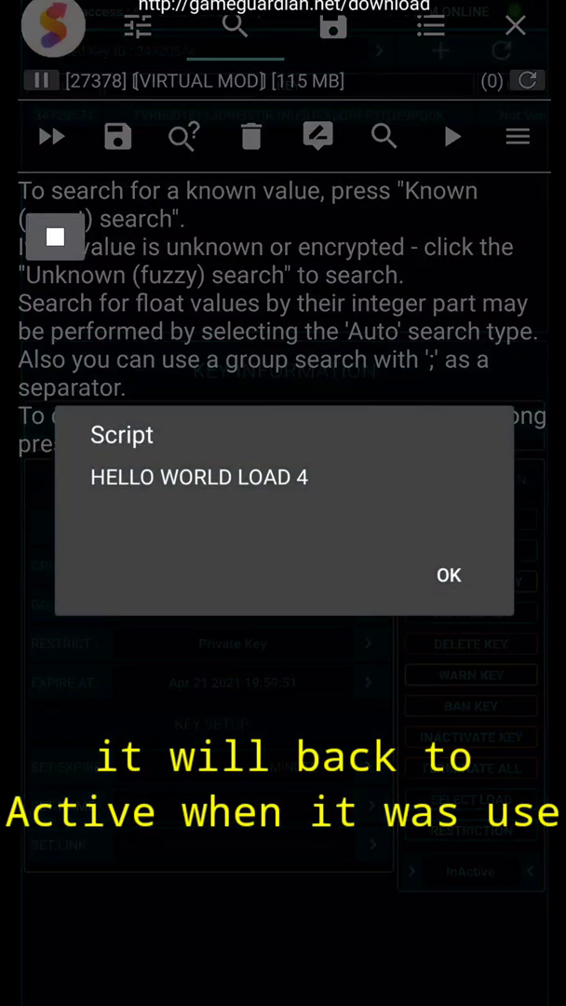
{"action": "left_click", "coordinate": [449, 575]}
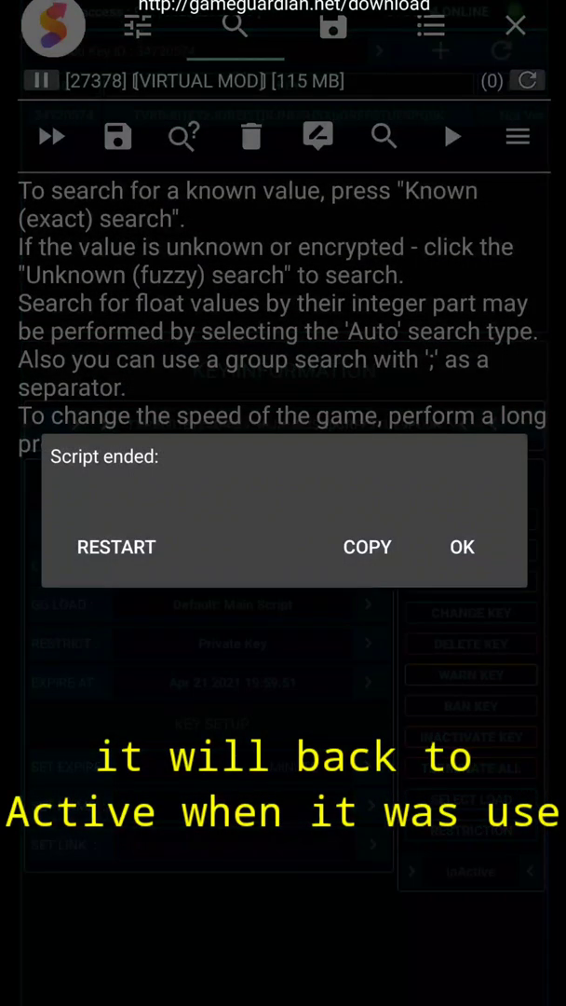
{"action": "left_click", "coordinate": [463, 547]}
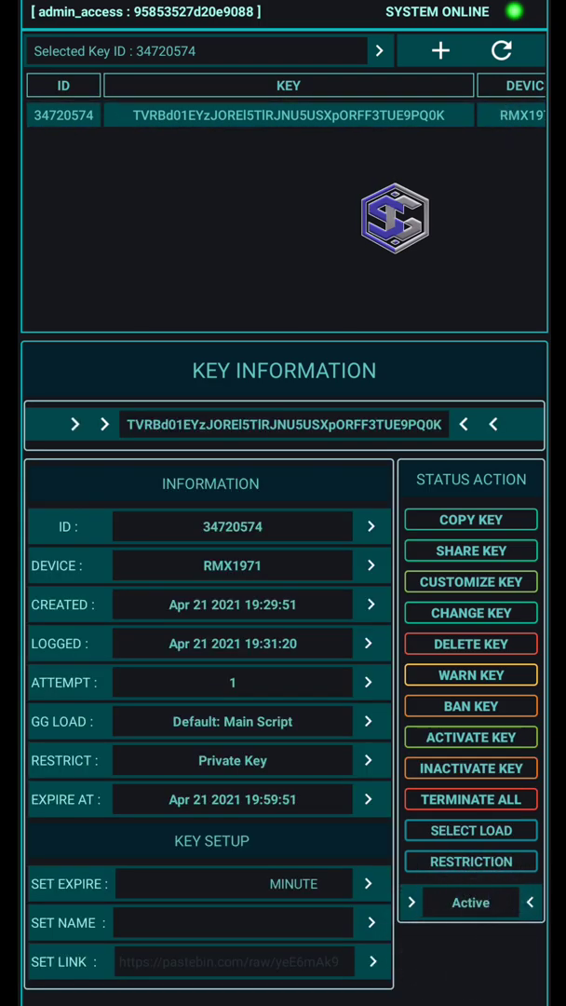
- Ban key 34720574 again, then start reactivating it pending confirmation
{"action": "left_click", "coordinate": [472, 736]}
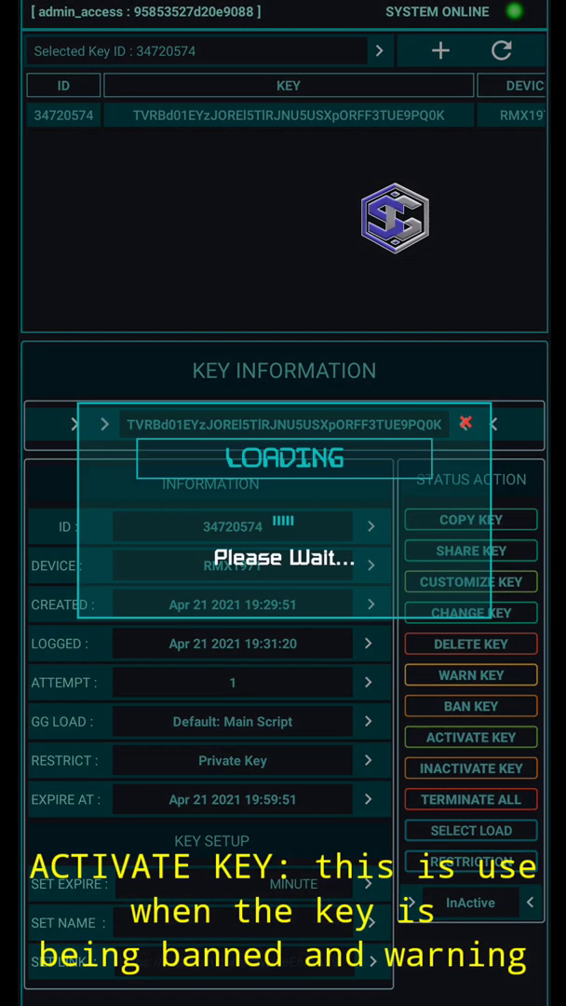
{"action": "left_click", "coordinate": [471, 737]}
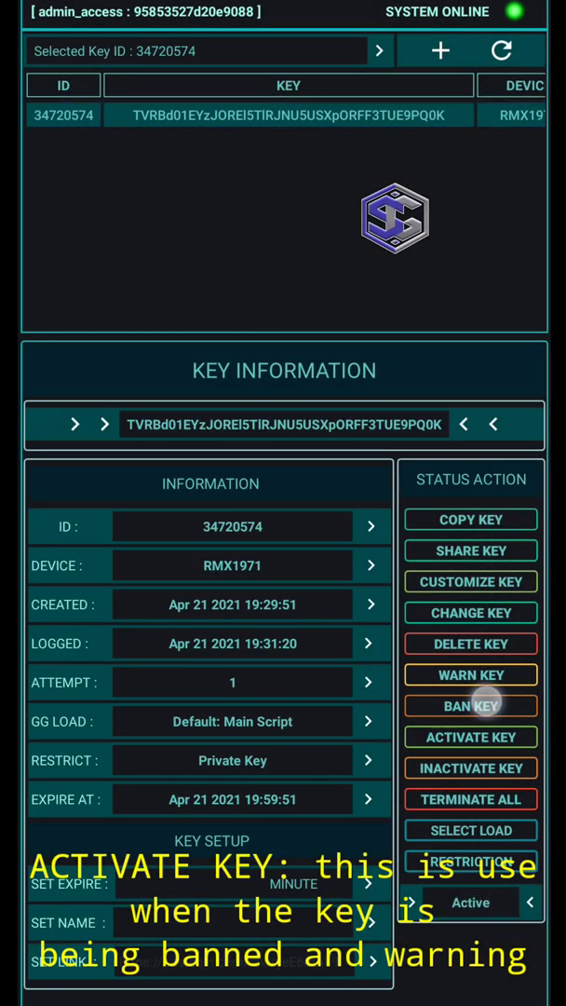
{"action": "left_click", "coordinate": [472, 705]}
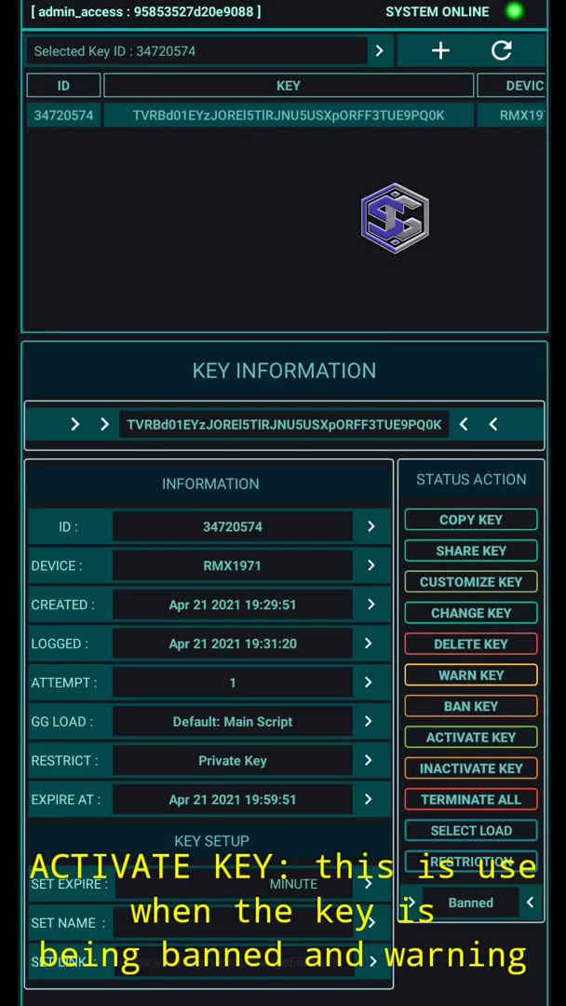
{"action": "left_click", "coordinate": [471, 737]}
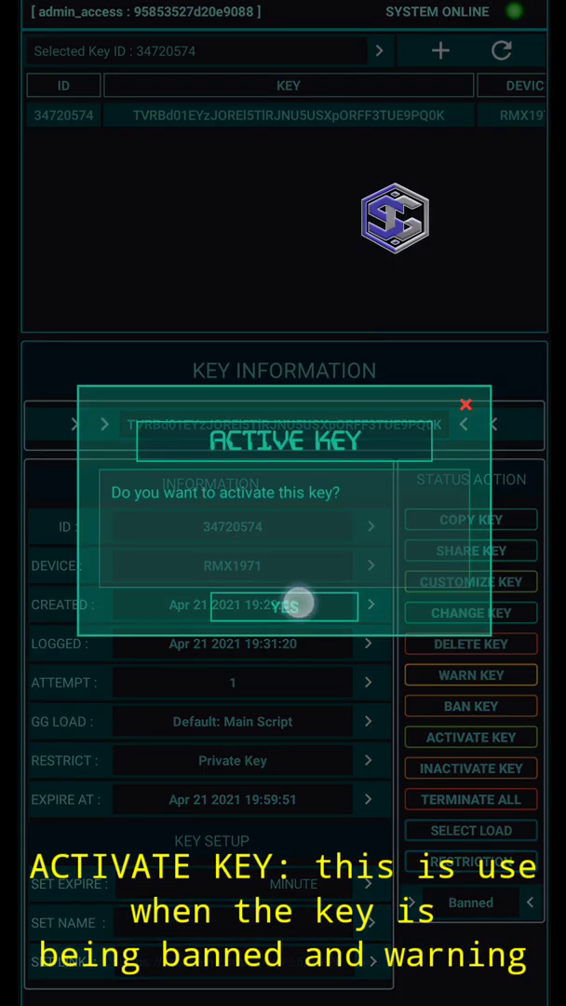